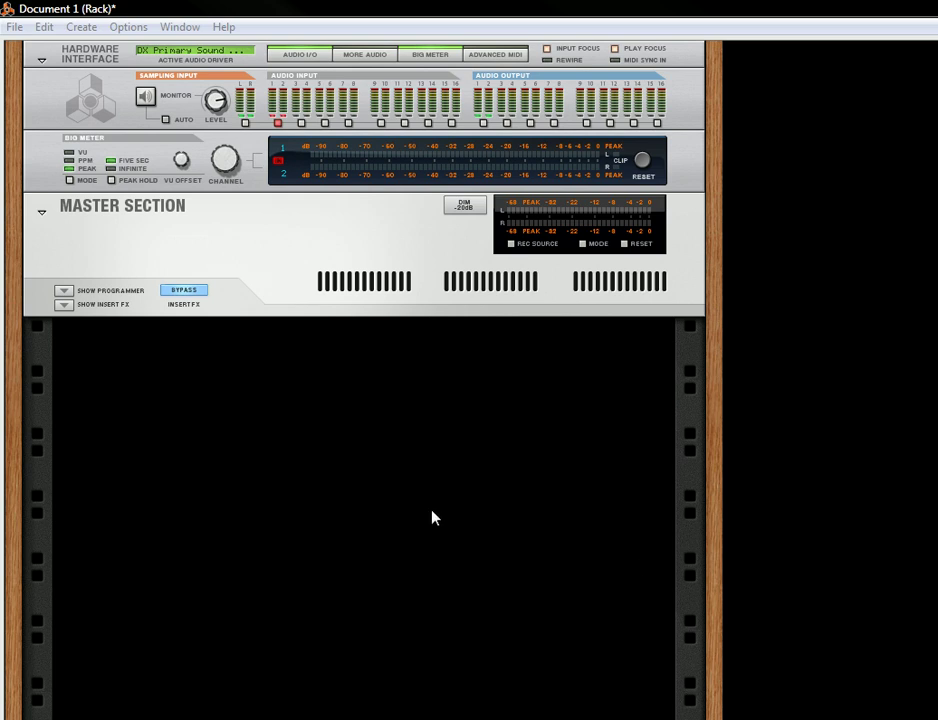
mouse_move(296, 437)
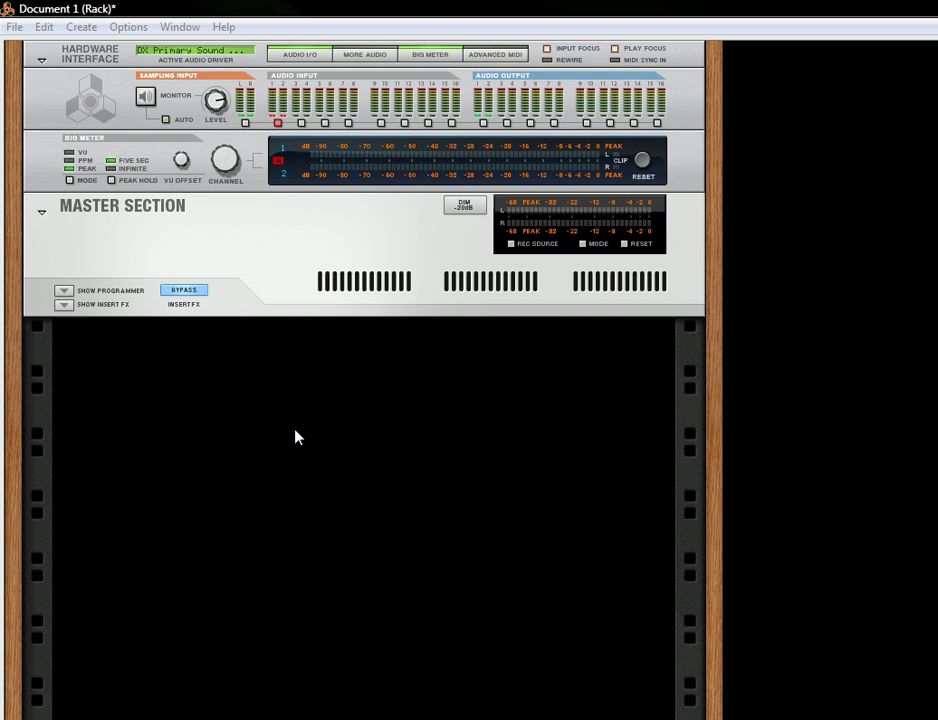
mouse_move(257, 390)
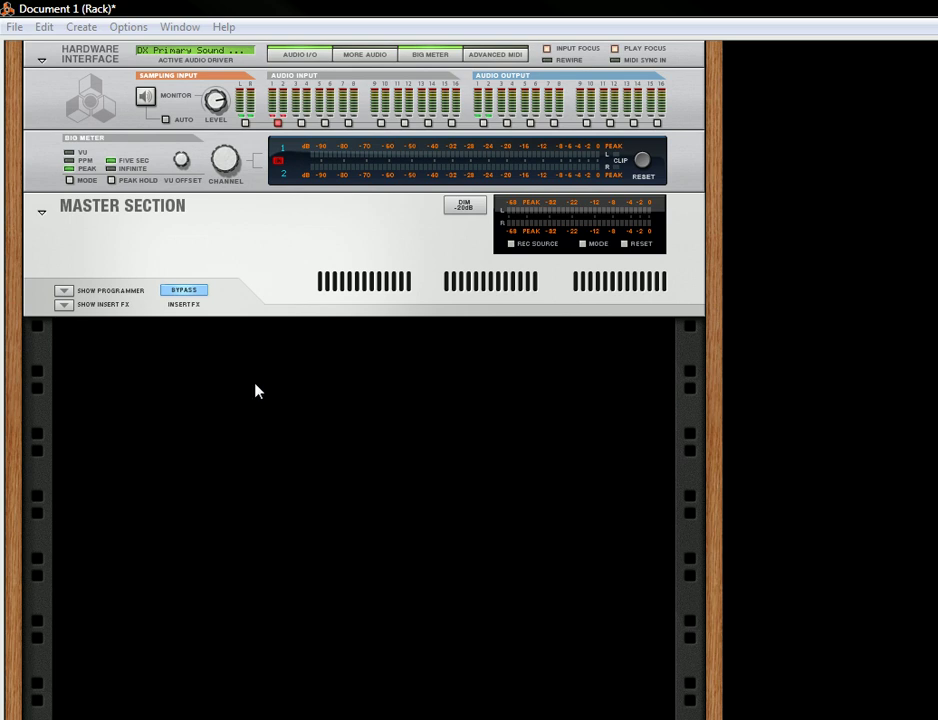
mouse_move(240, 386)
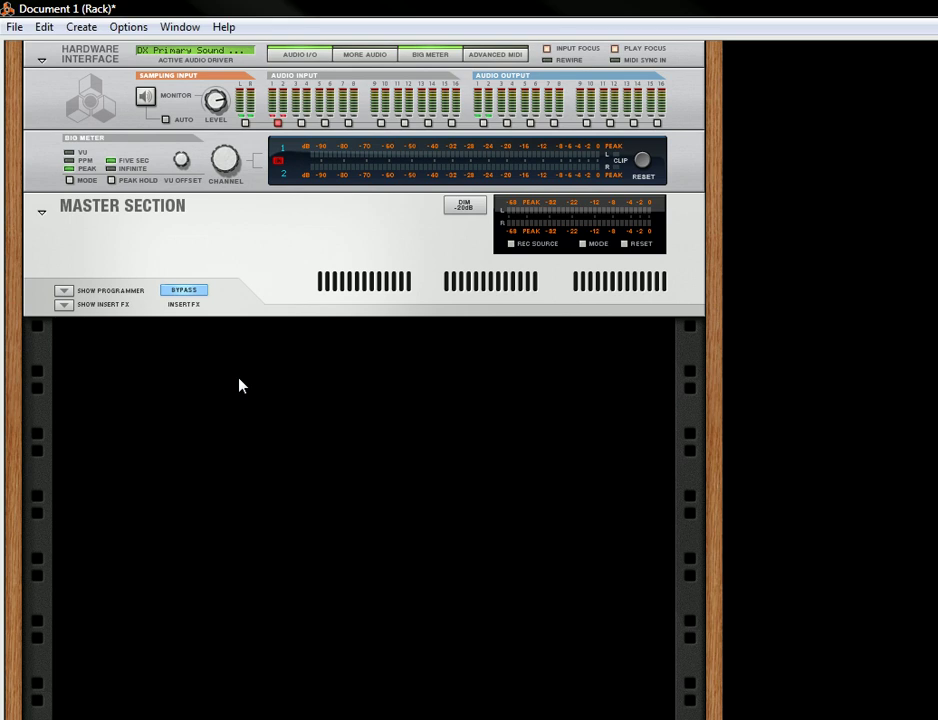
Create a Redrum Drum Computer, which adds Mixer 1, and open channel 1's sample browser.
right_click(240, 386)
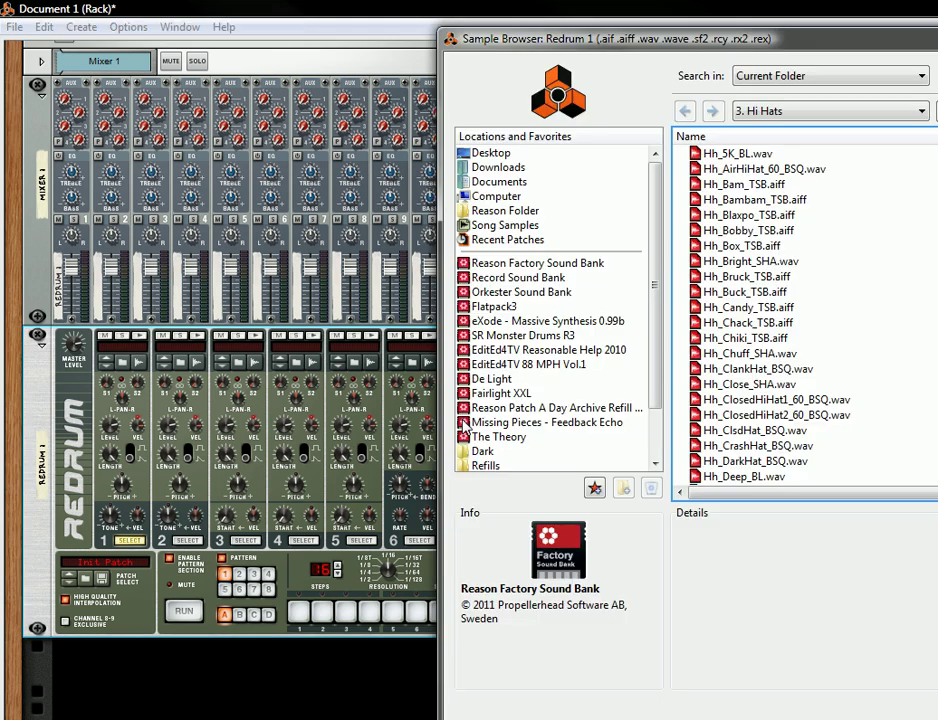
Load Bd_AirKick_60_BSQ.wav from Kong Sounds & Samples > 1. Bass Drums into Redrum channel 1.
left_click(830, 110)
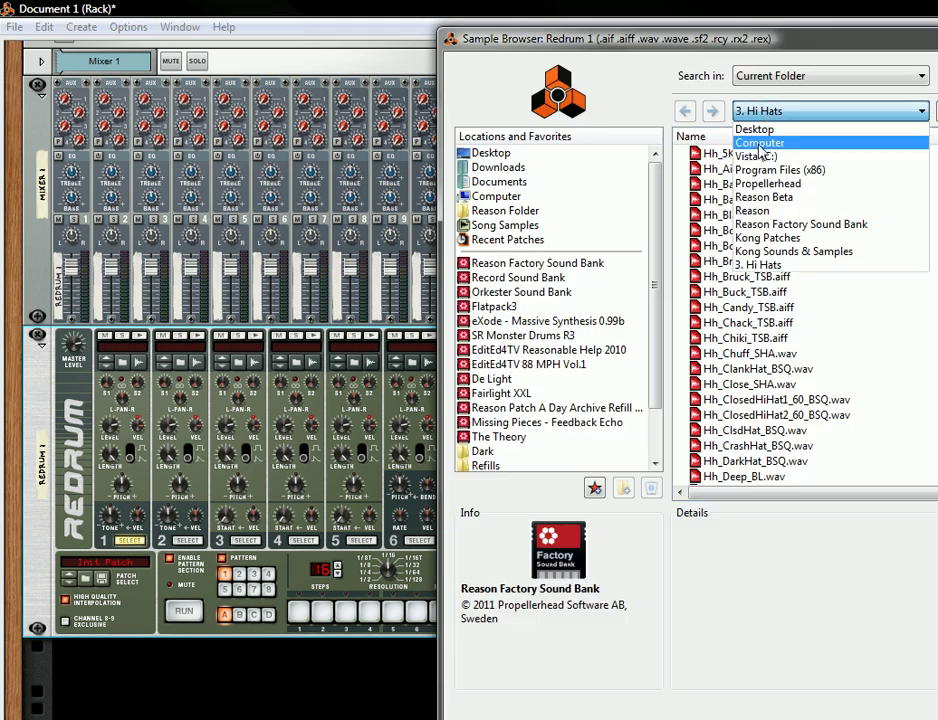
left_click(793, 251)
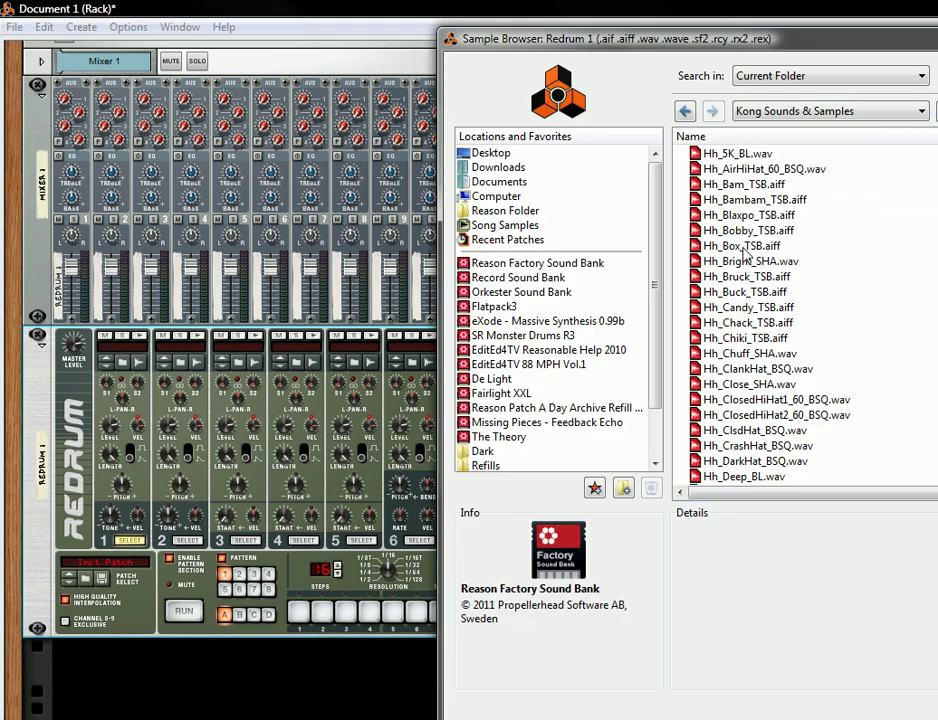
left_click(685, 110)
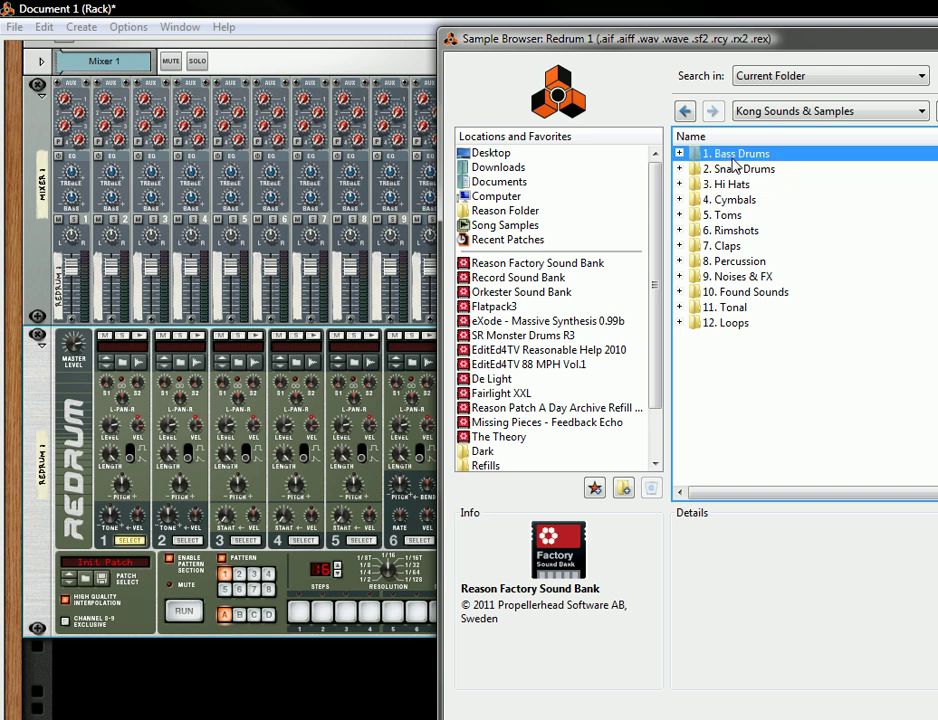
double_click(736, 153)
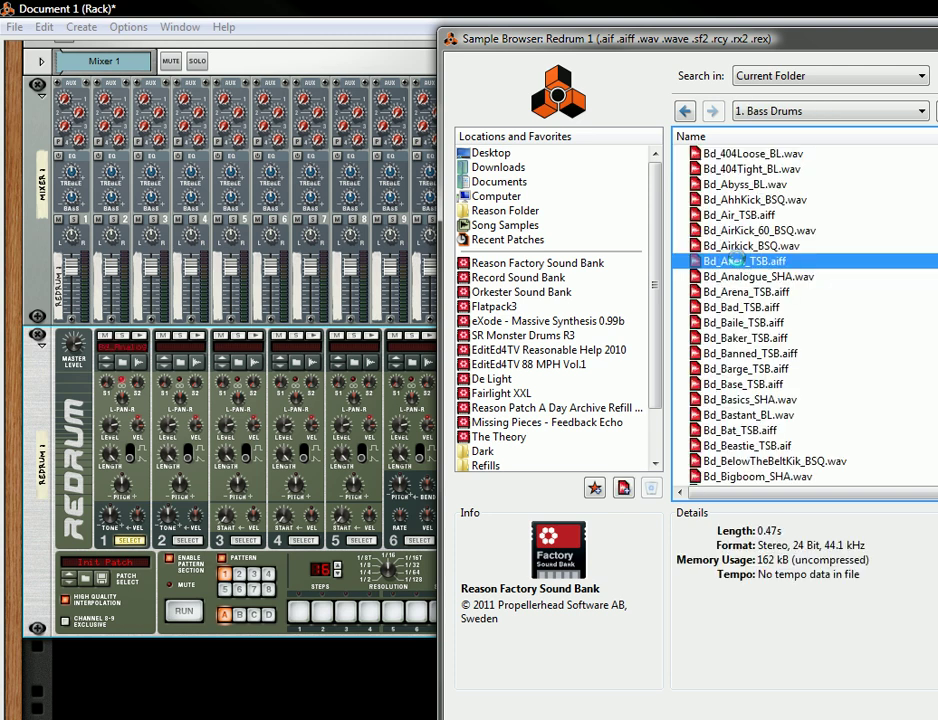
left_click(759, 230)
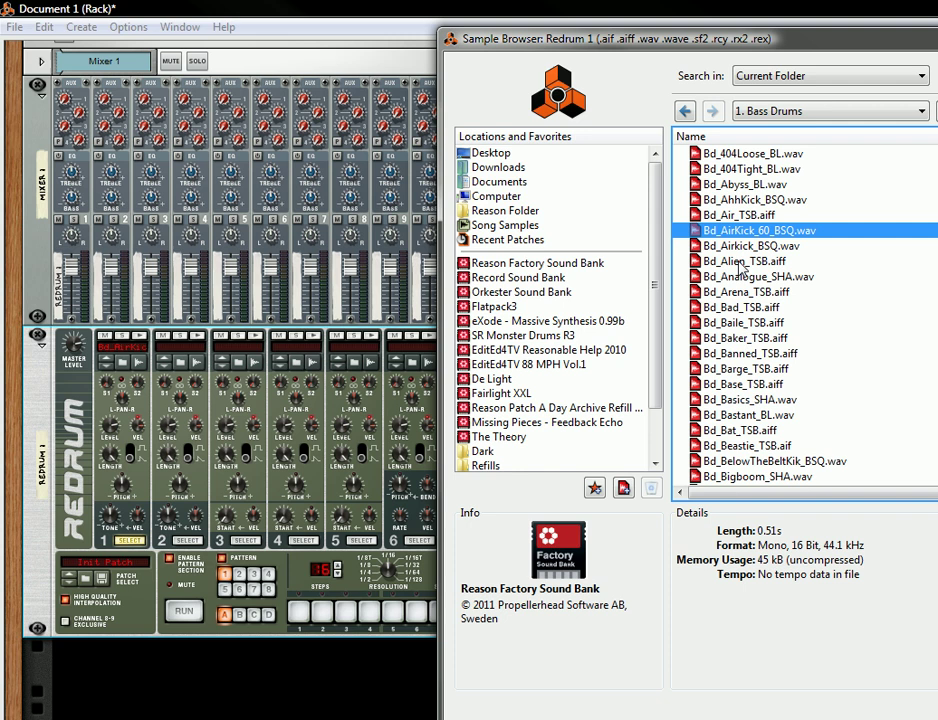
left_click(750, 245)
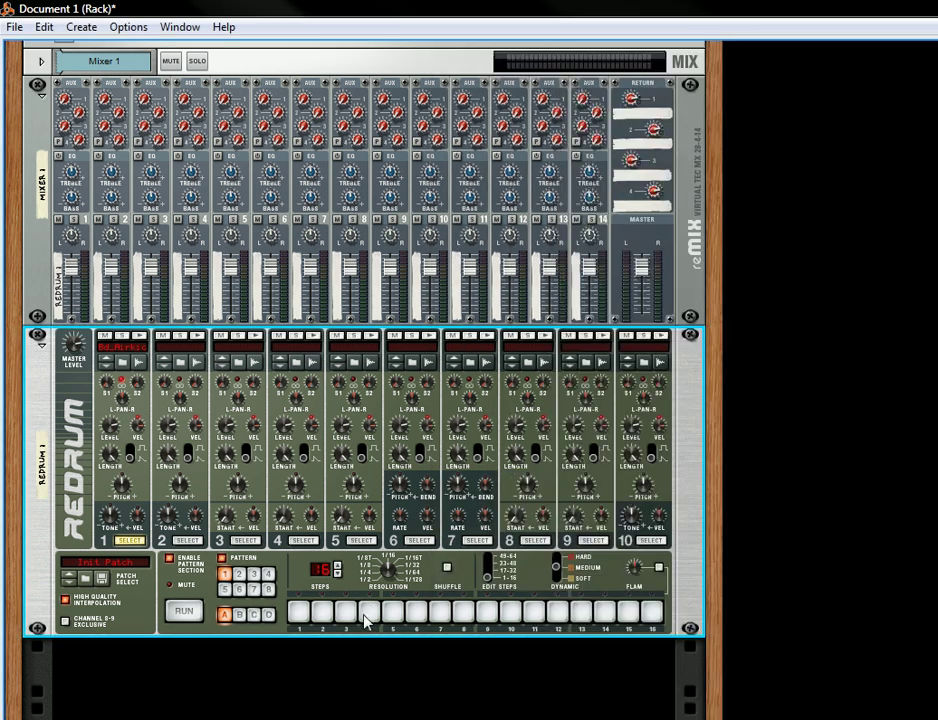
Place kick hits on Redrum sequencer steps 1, 5, 9, 13 and 15.
left_click(297, 610)
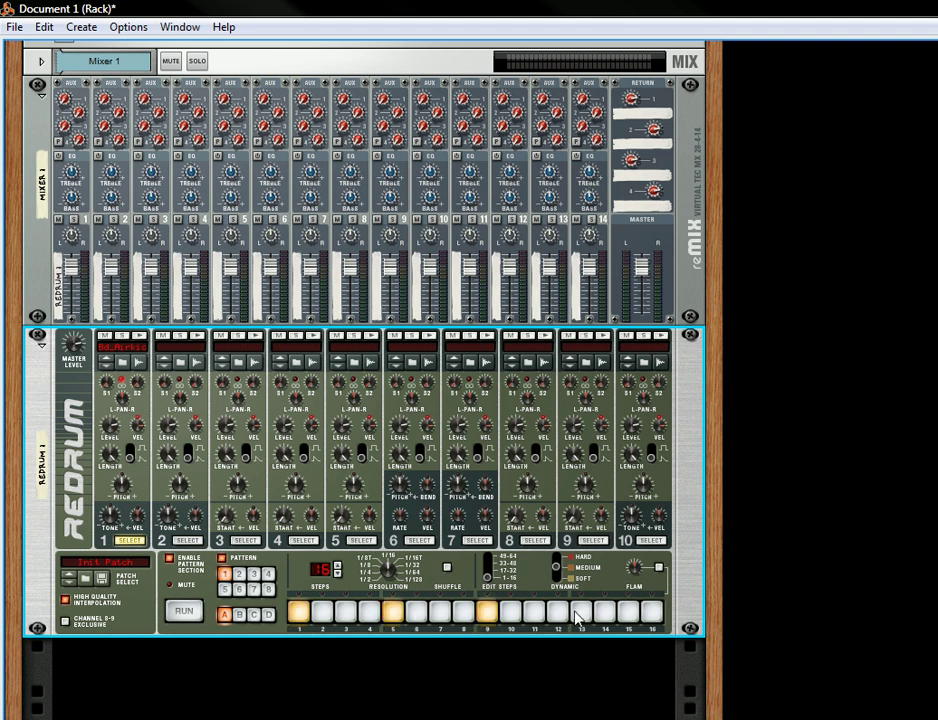
left_click(580, 612)
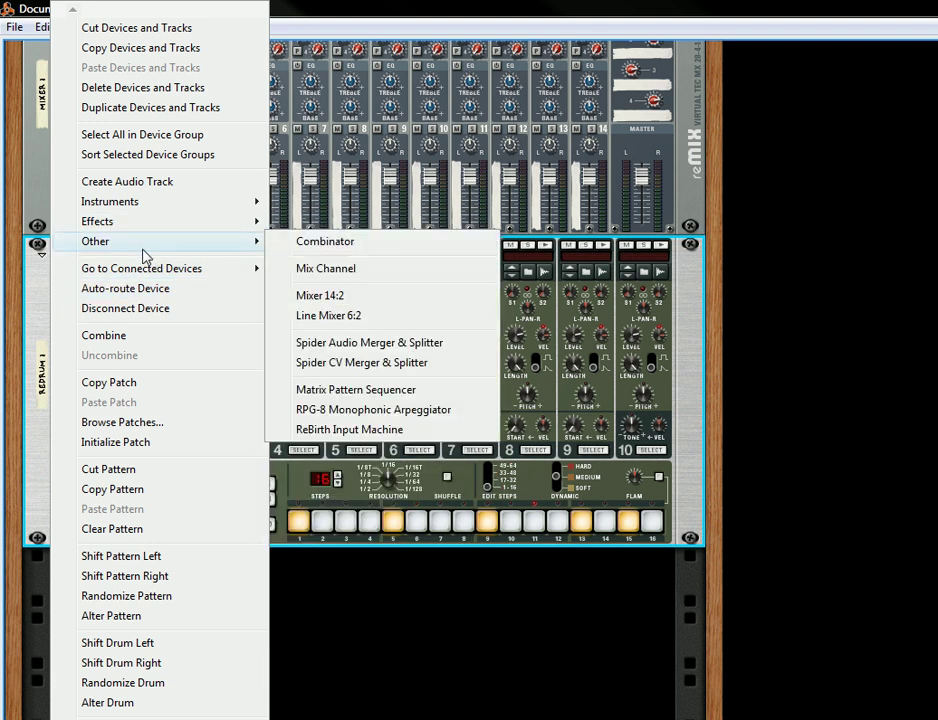
mouse_move(369, 342)
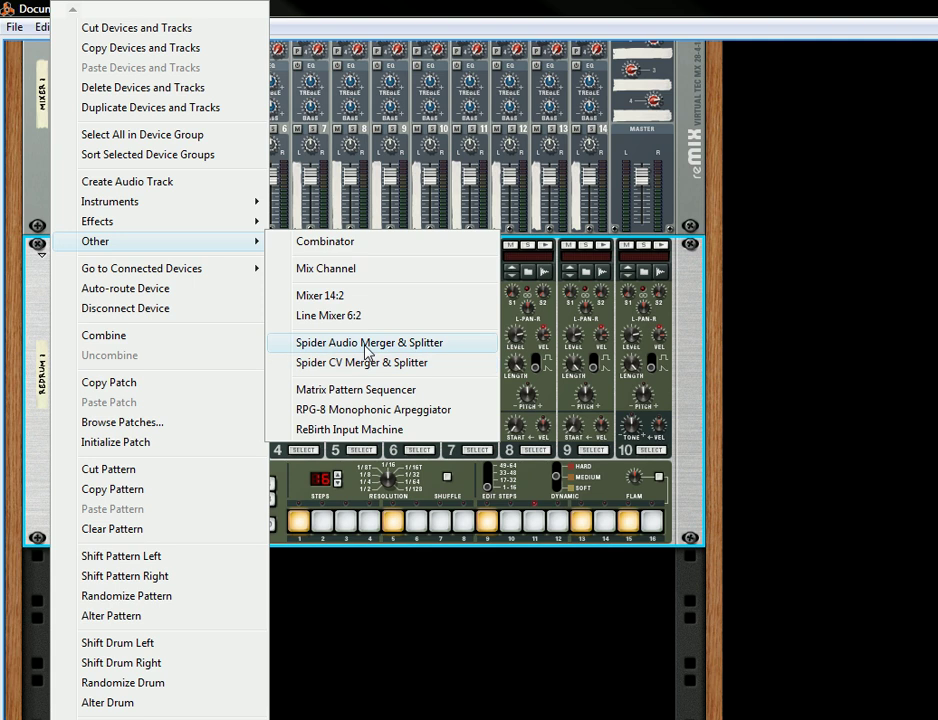
Add a Spider Audio Merger & Splitter and an MClass Compressor below the Redrum.
left_click(369, 342)
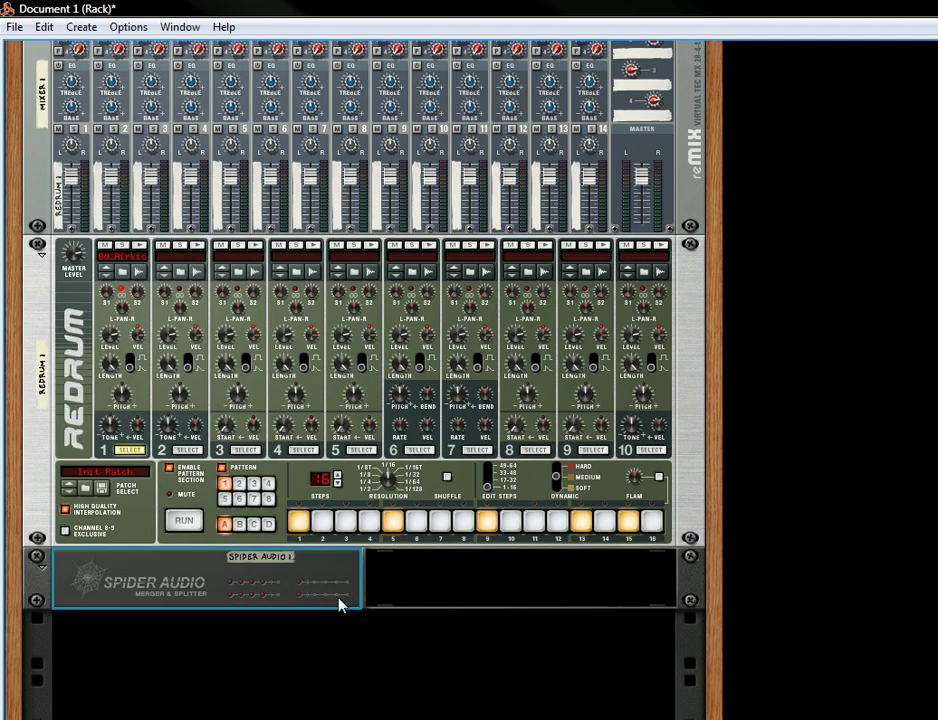
right_click(340, 600)
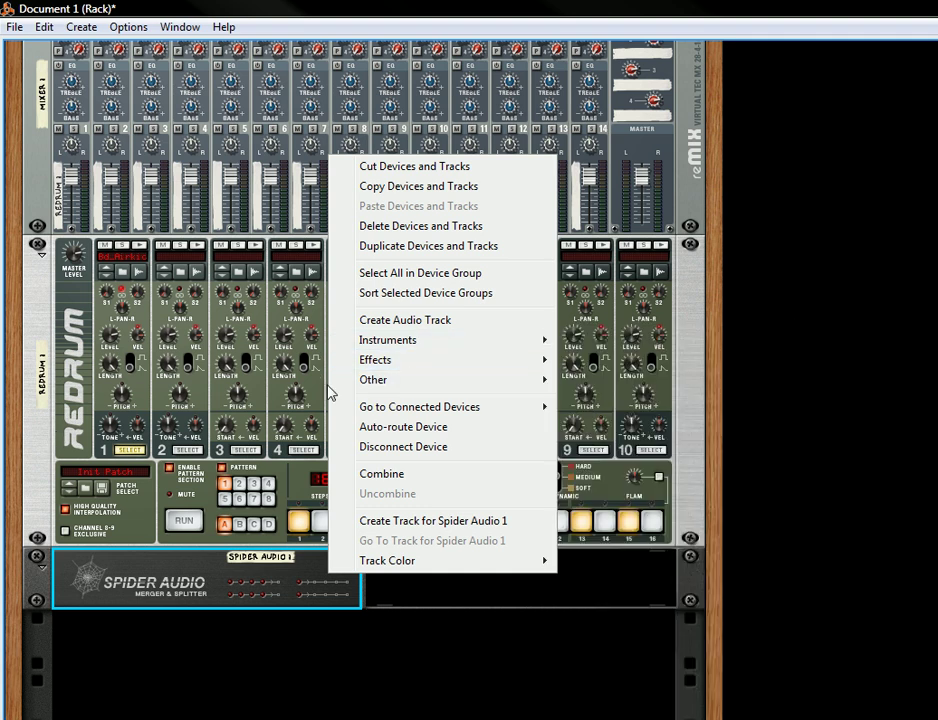
mouse_move(375, 359)
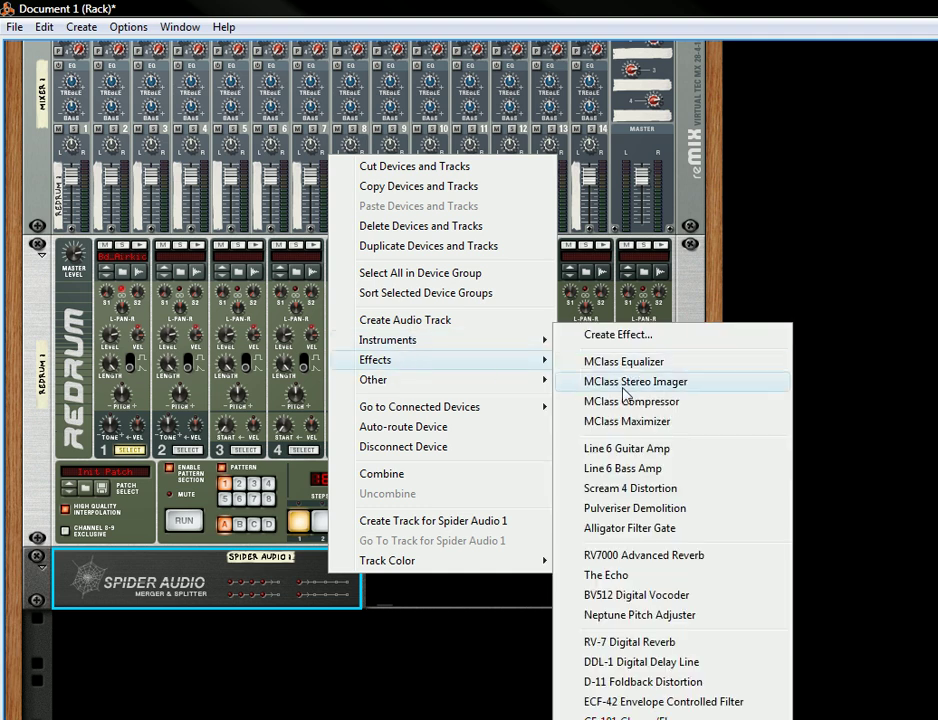
left_click(631, 401)
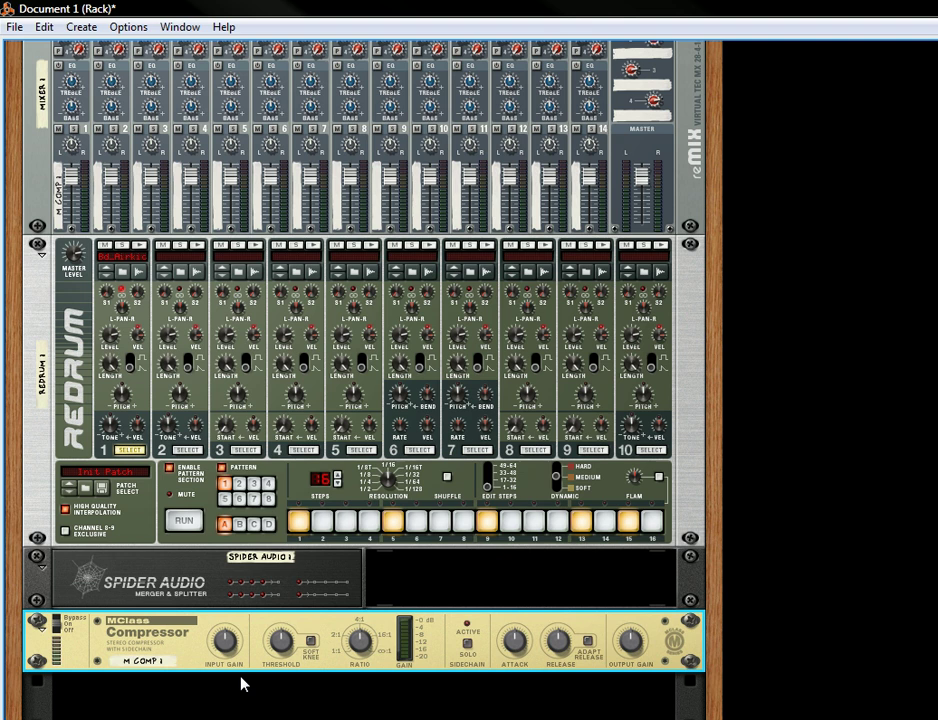
Set the MClass Compressor release to 335 ms and route a Spider split output to mixer channel 2.
left_click_drag(280, 640, 288, 655)
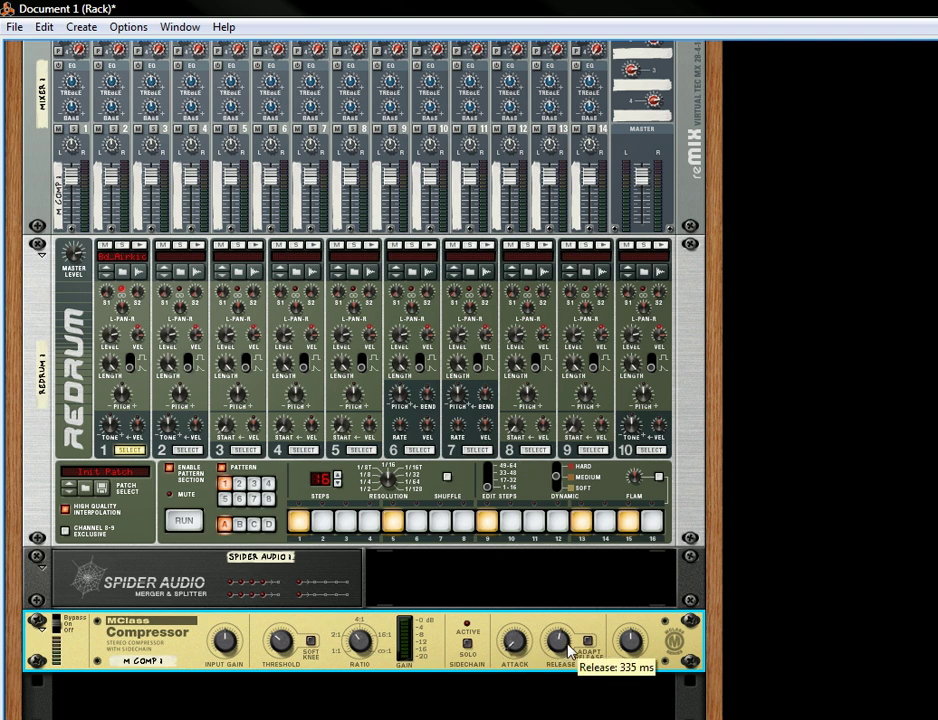
left_click_drag(558, 640, 558, 660)
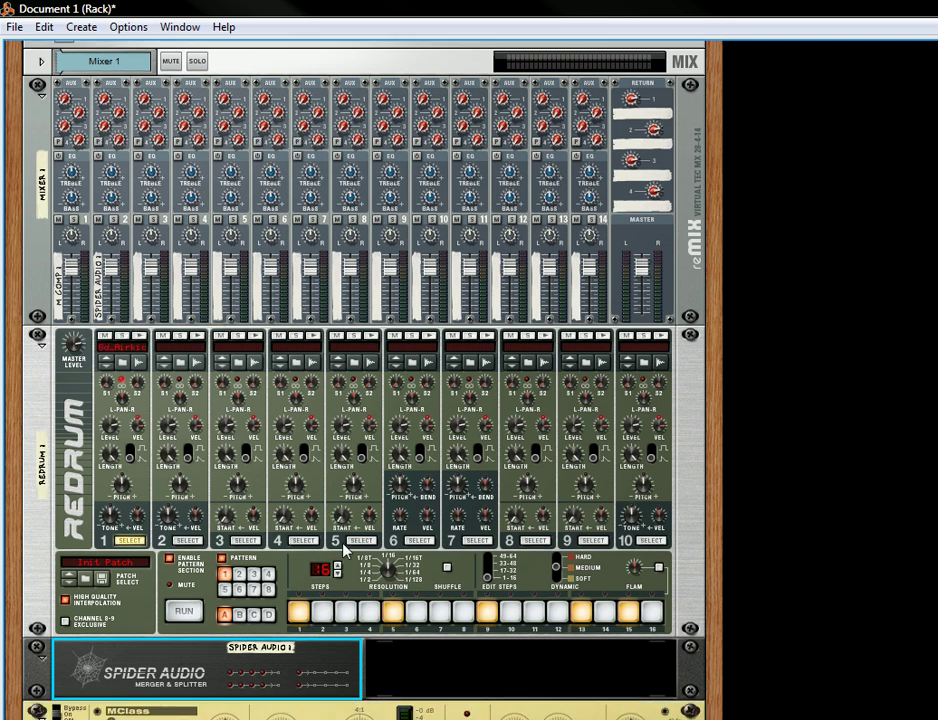
Bring the reMix channel 2 fader down from 100 to a level of 34.
scroll("down", 3)
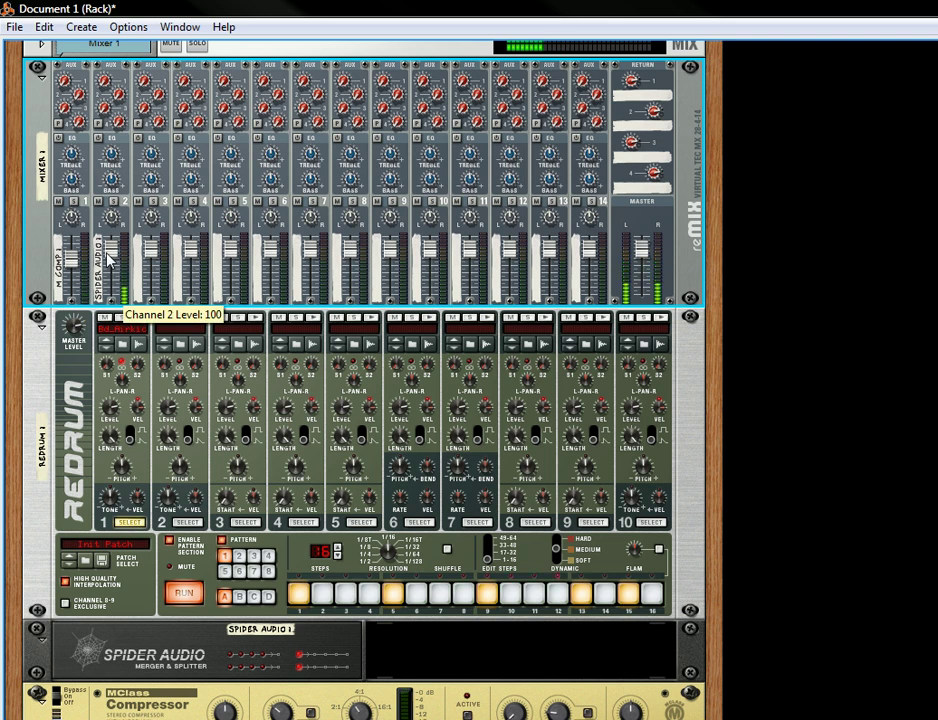
left_click_drag(113, 250, 113, 270)
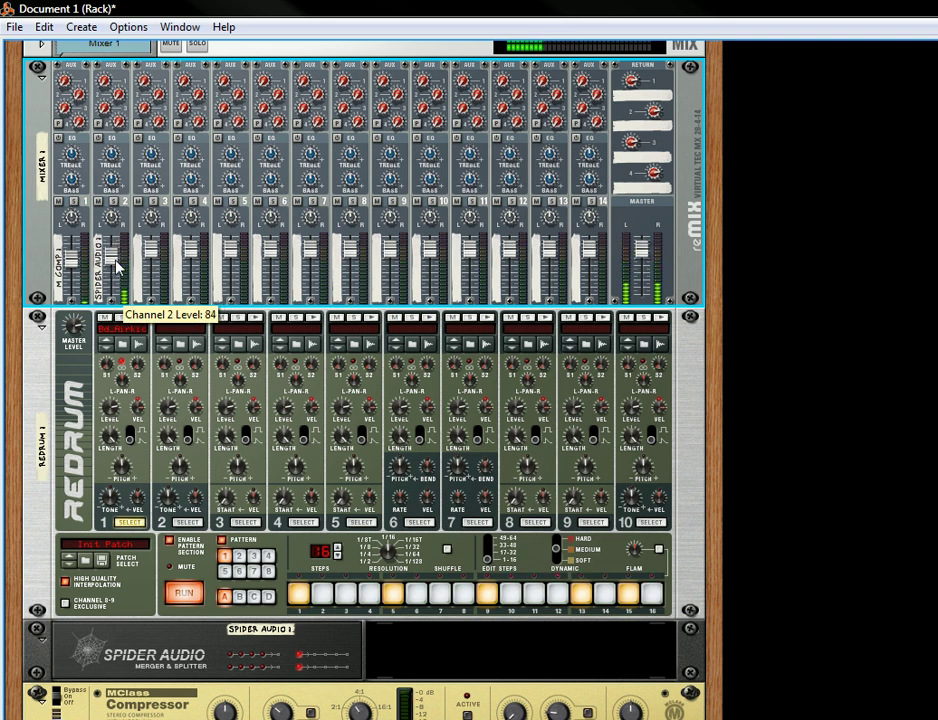
left_click_drag(82, 270, 82, 258)
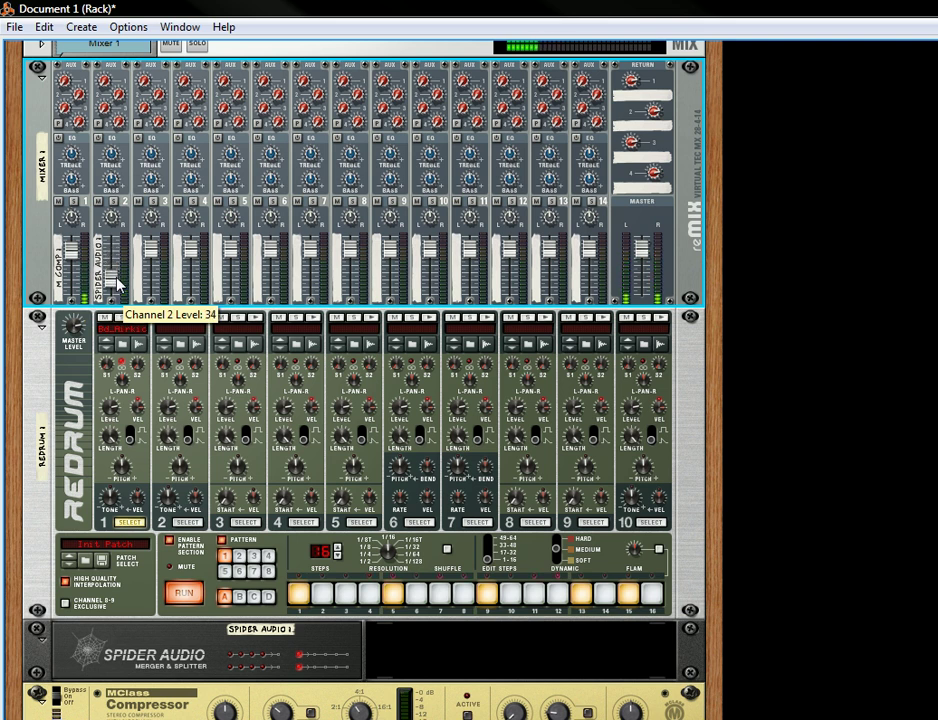
left_click_drag(115, 285, 75, 262)
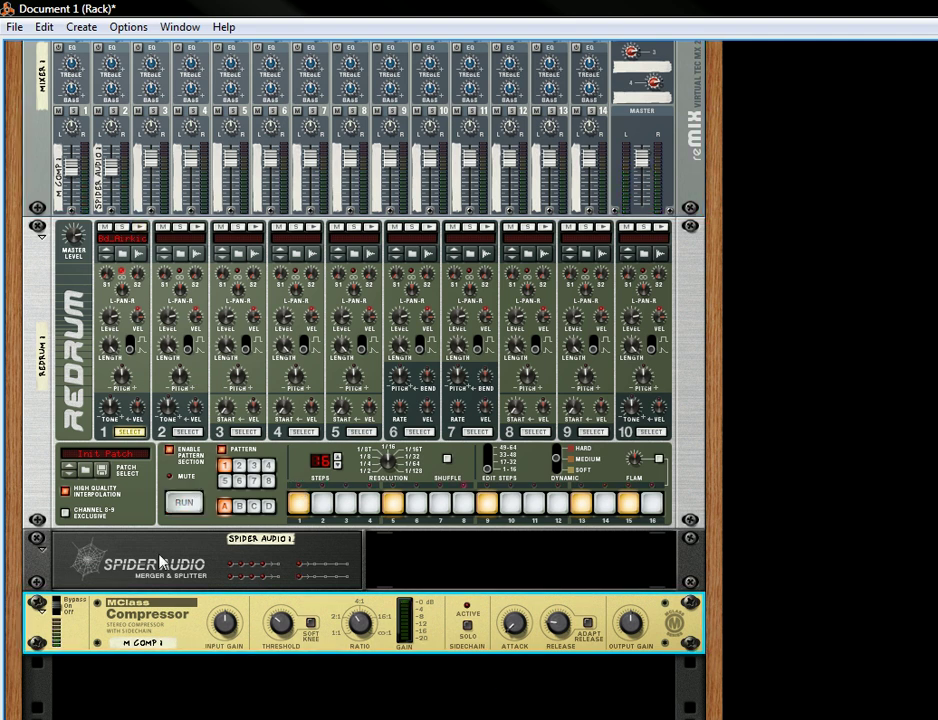
Delete the Spider Audio and MClass Compressor devices, confirming the dialog, to make room for a new device.
key("Delete")
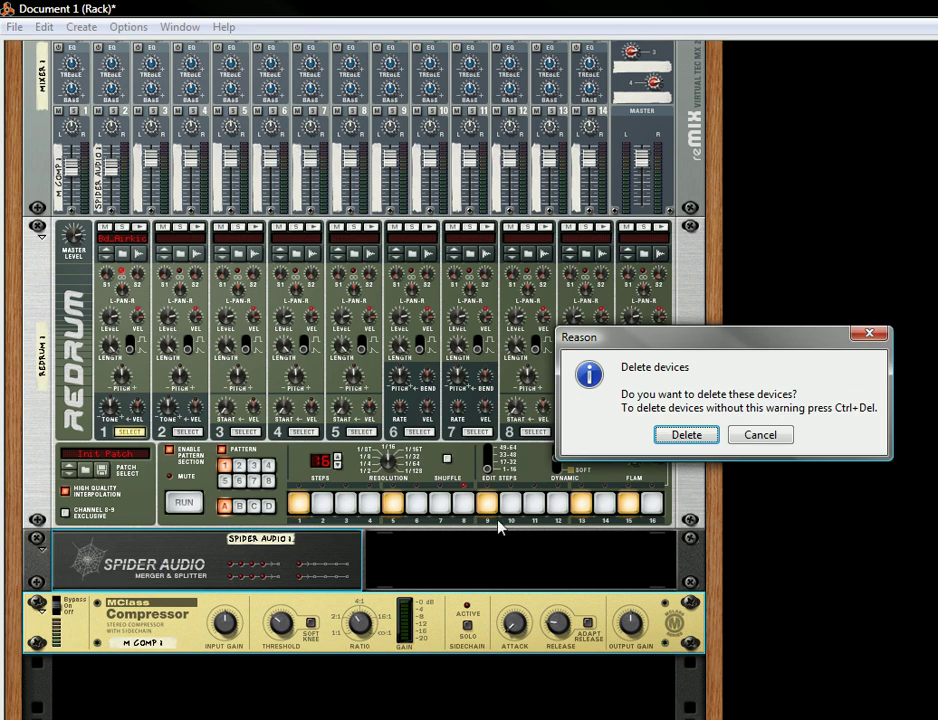
left_click(686, 434)
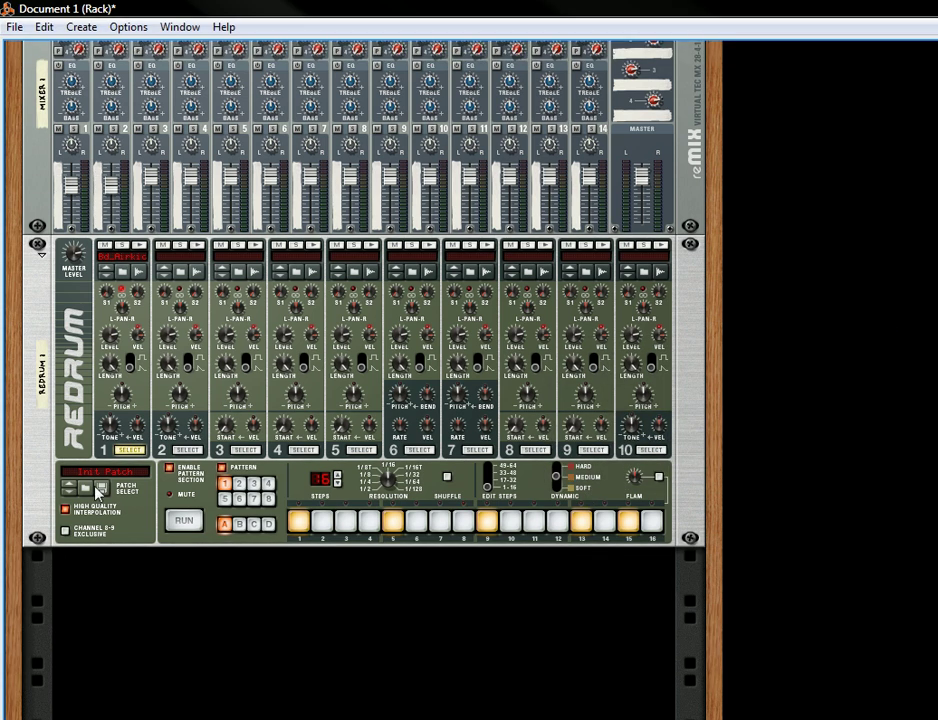
right_click(98, 325)
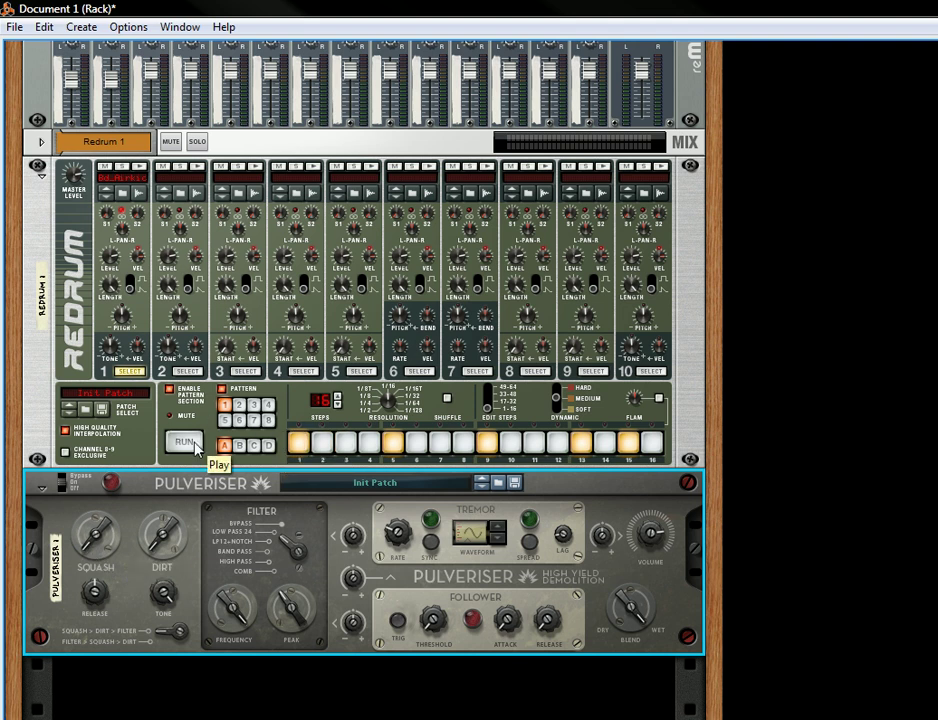
Run the Redrum kick pattern and push the Pulveriser's Squash knob up to 121.
left_click(183, 442)
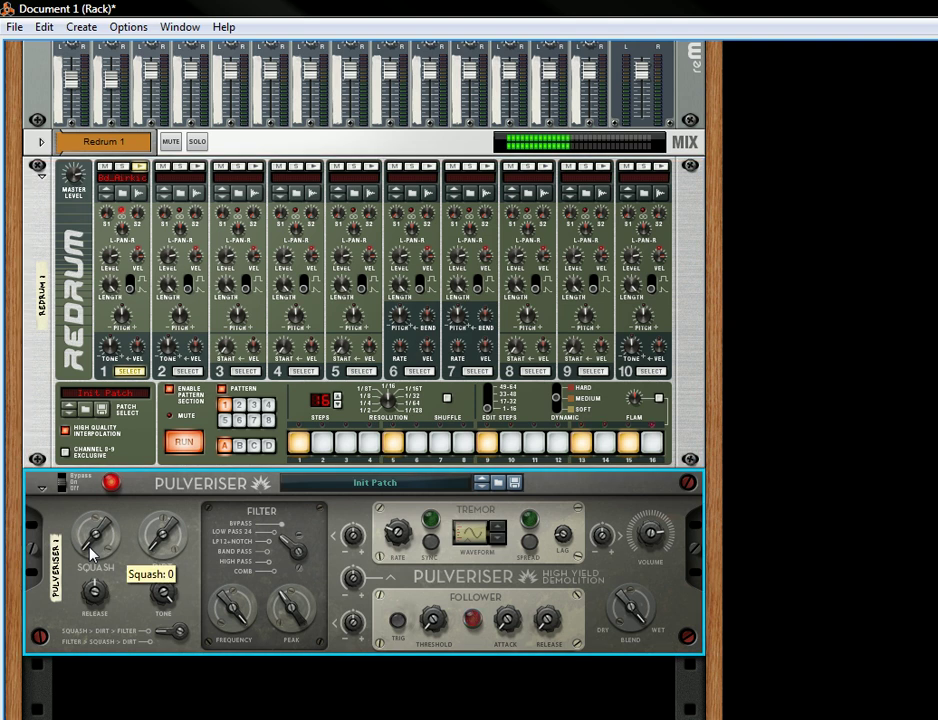
left_click_drag(93, 535, 93, 505)
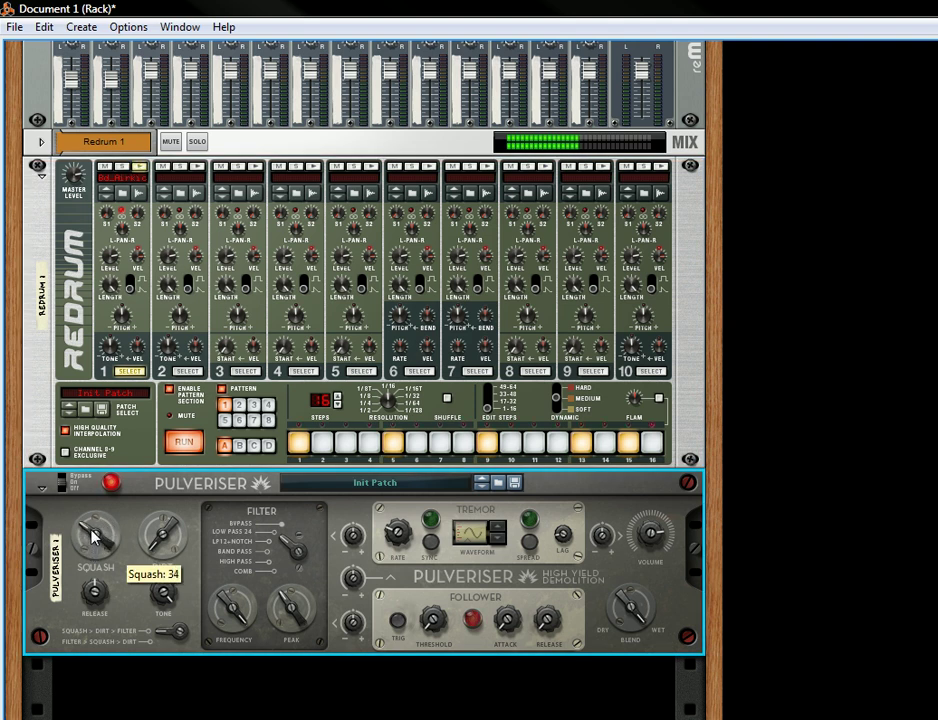
left_click_drag(95, 535, 95, 560)
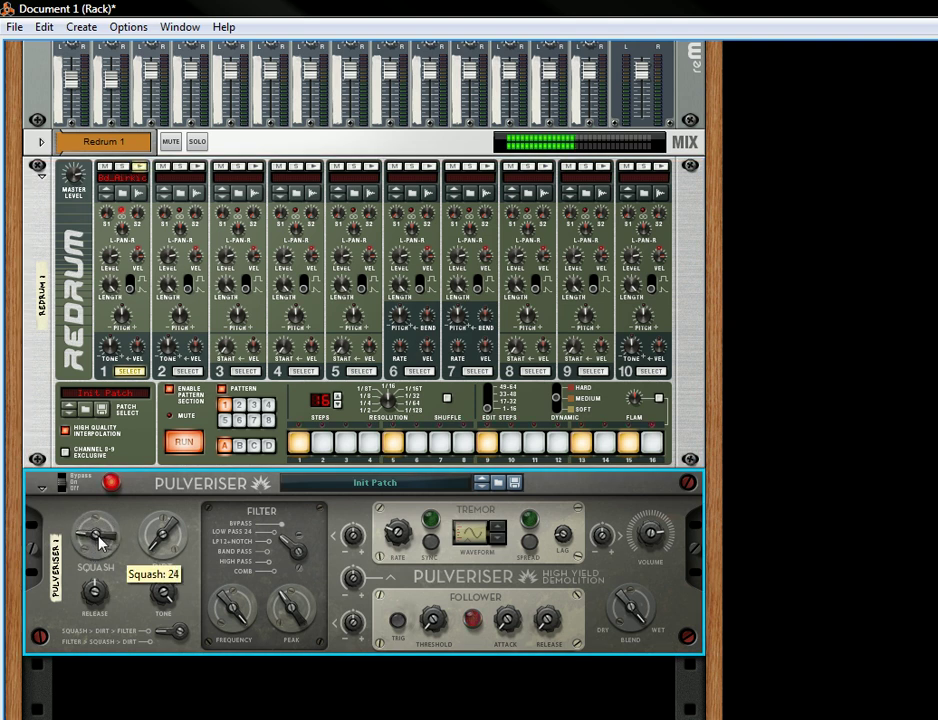
left_click_drag(98, 540, 110, 500)
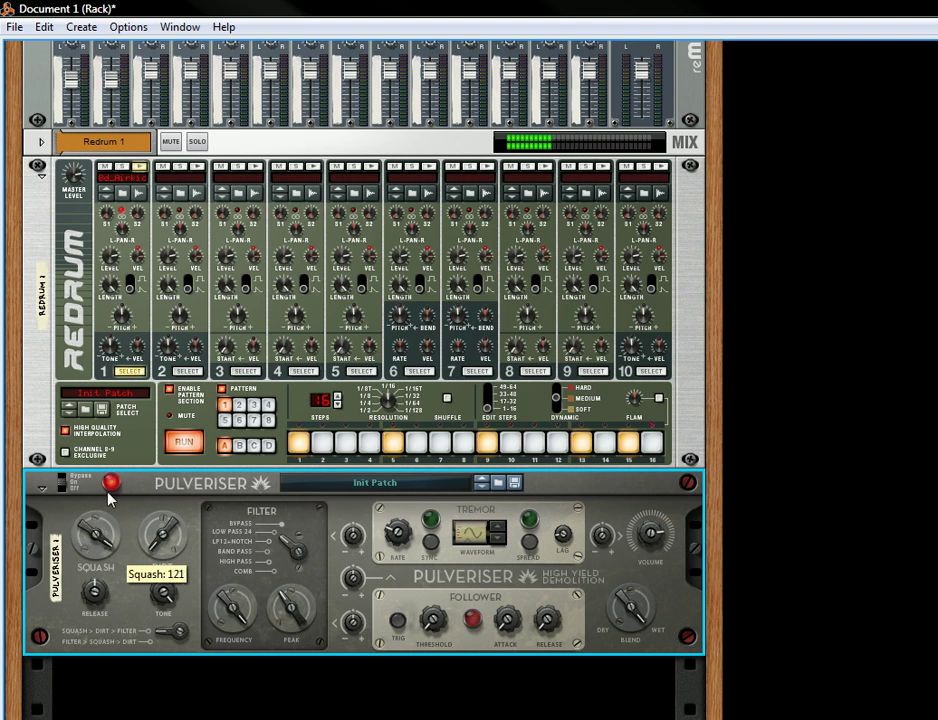
left_click_drag(93, 535, 93, 560)
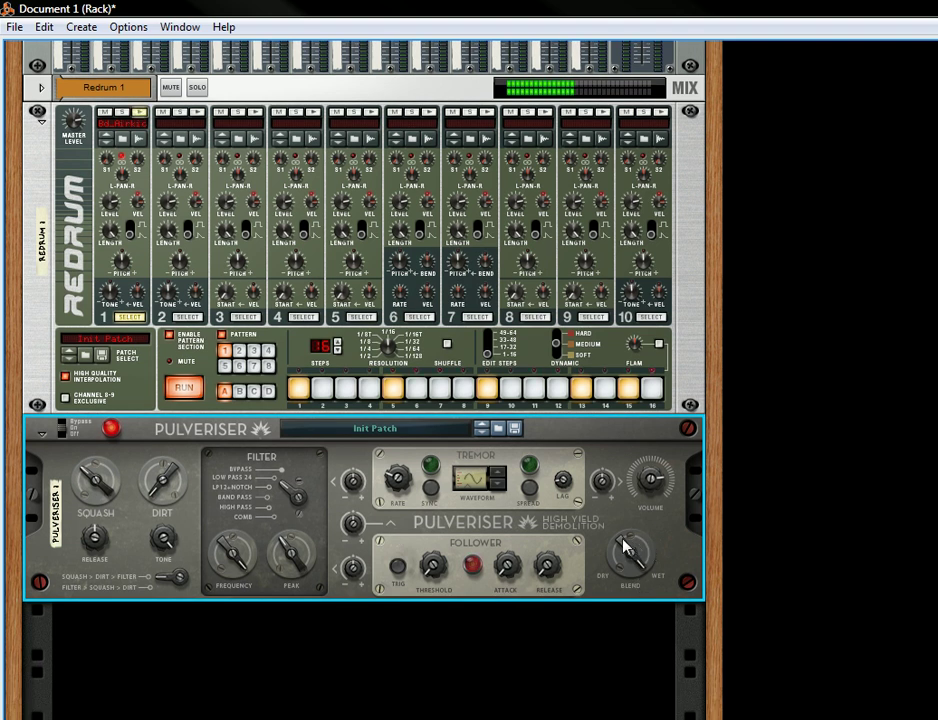
Lower the Pulveriser squash, ease release to 49, and balance the dry/wet blend.
left_click_drag(628, 553, 632, 565)
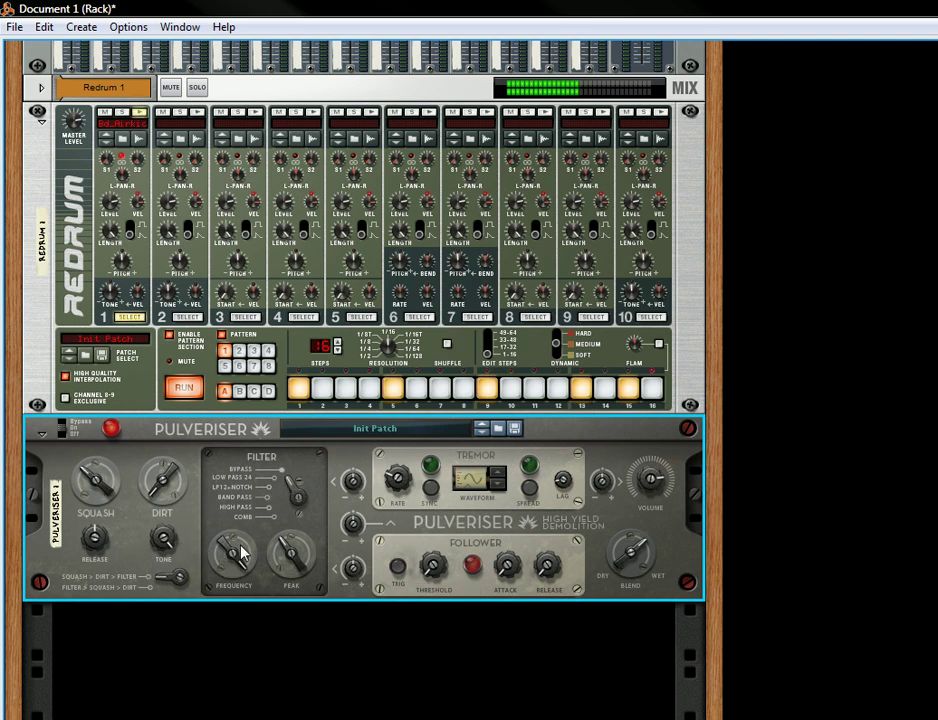
mouse_move(90, 485)
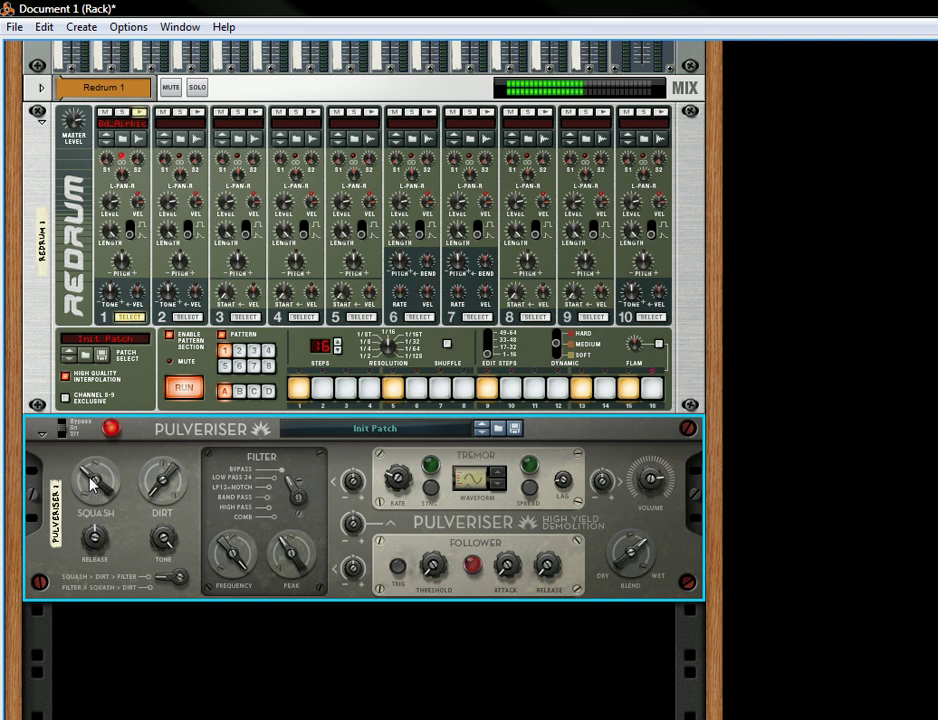
left_click_drag(625, 555, 625, 555)
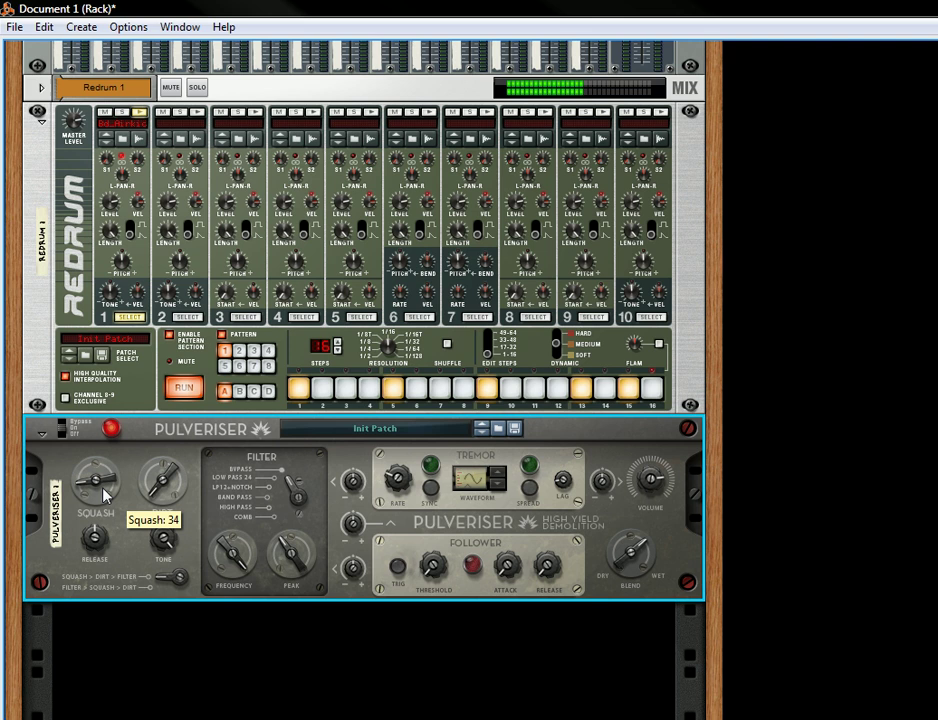
left_click_drag(95, 483, 95, 505)
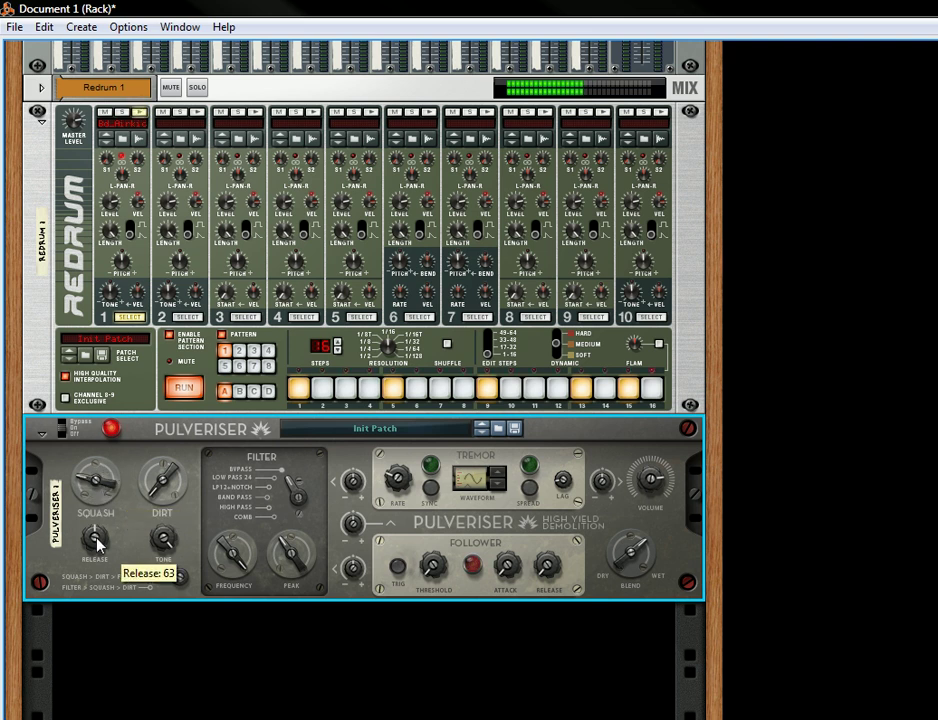
left_click_drag(95, 548, 95, 560)
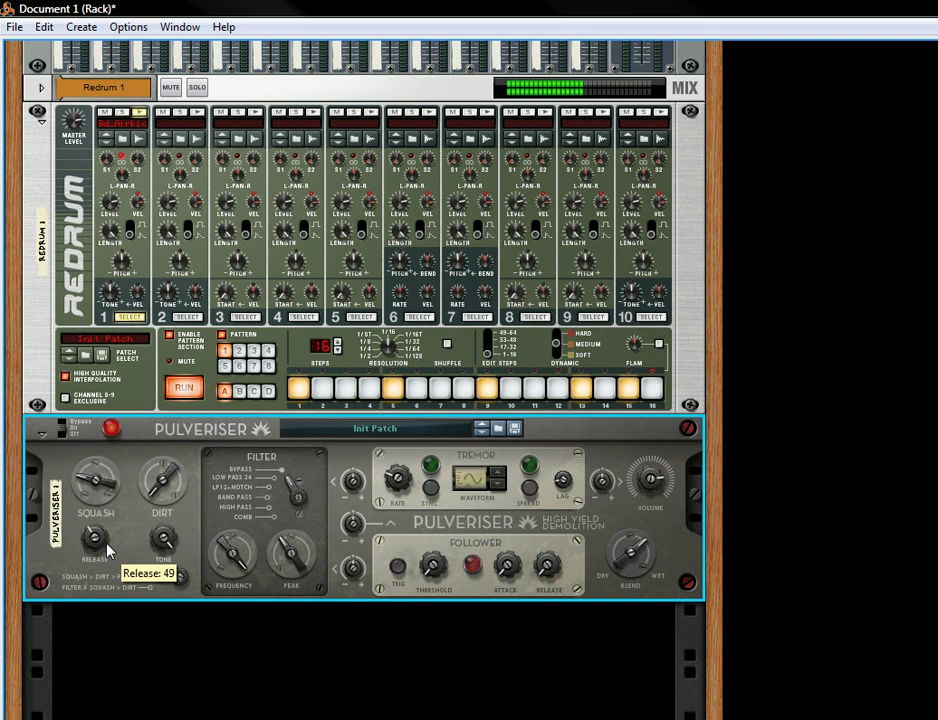
left_click_drag(95, 545, 97, 538)
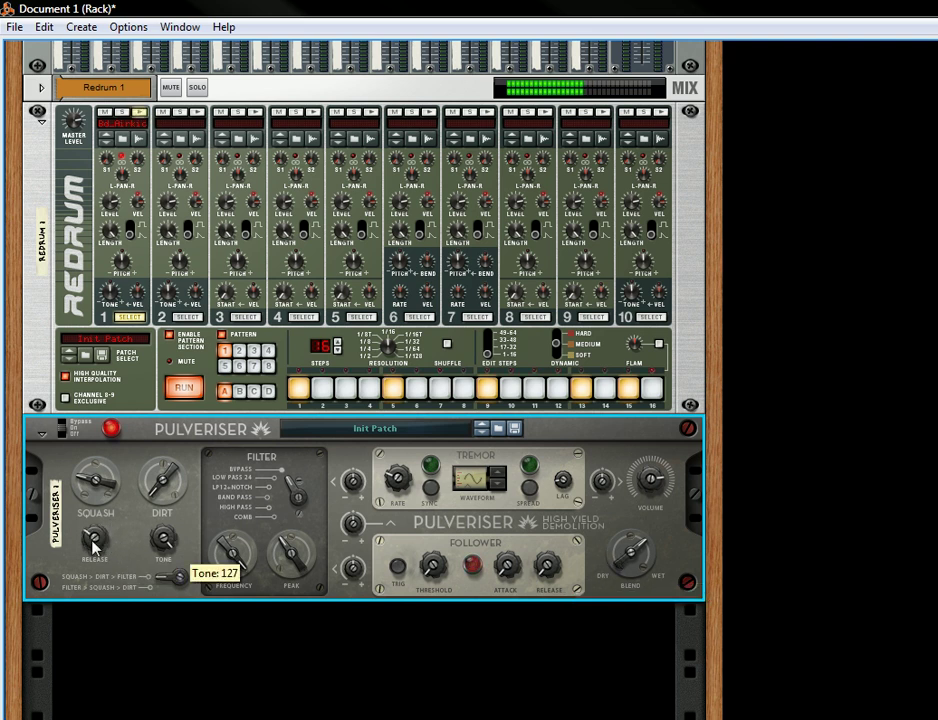
mouse_move(612, 565)
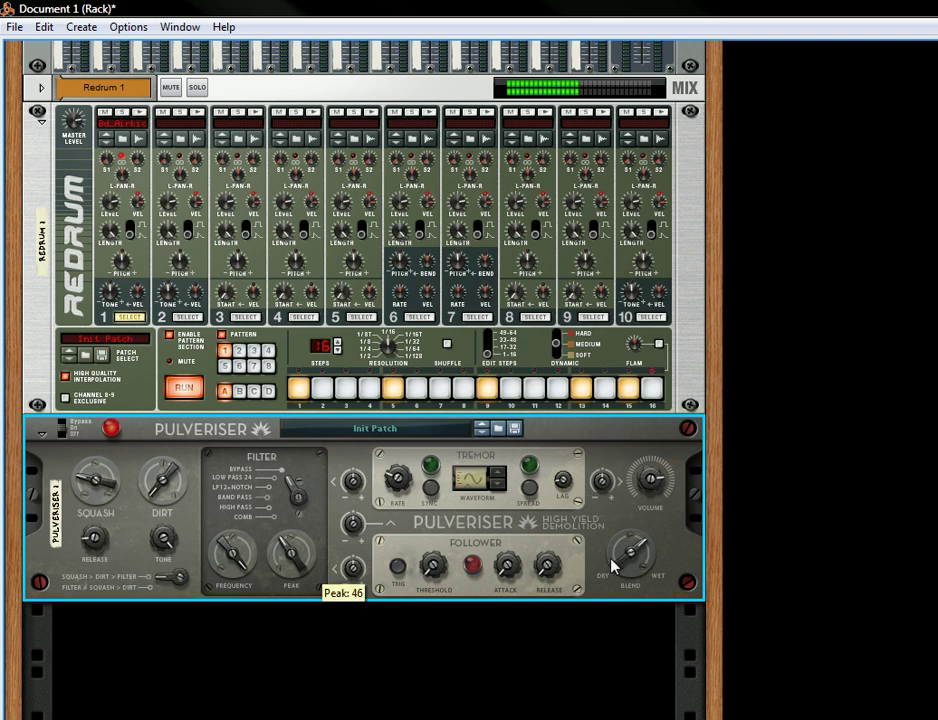
left_click_drag(632, 555, 625, 550)
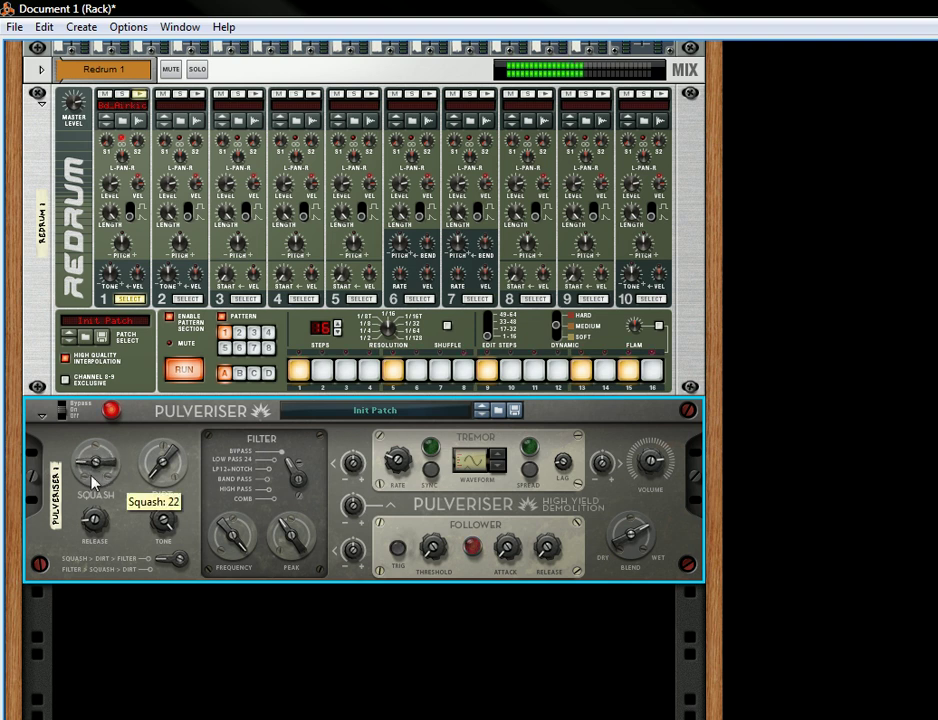
mouse_move(500, 448)
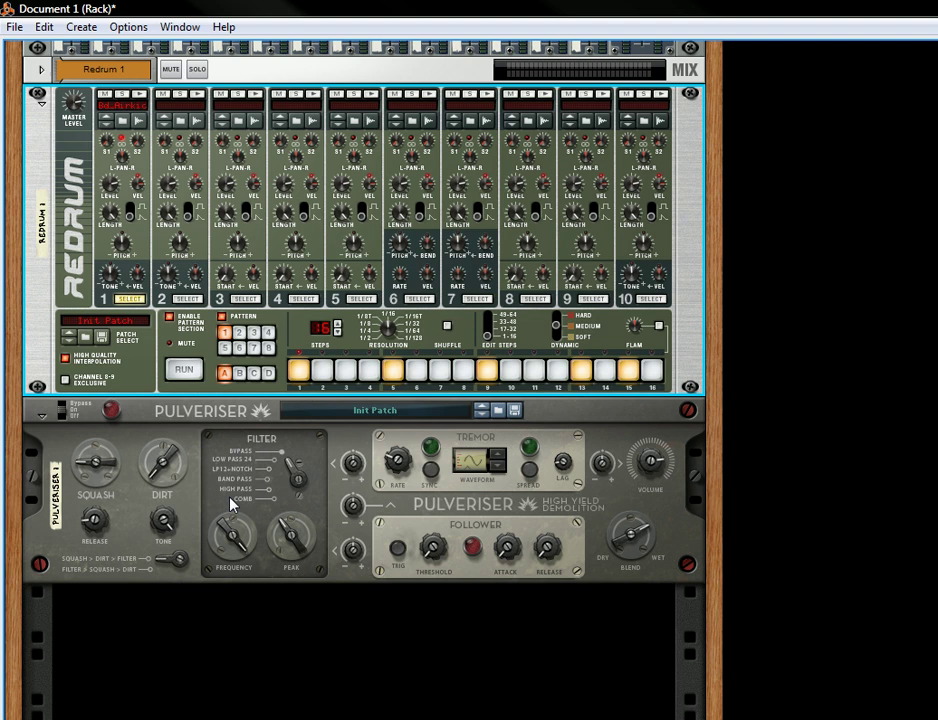
mouse_move(158, 533)
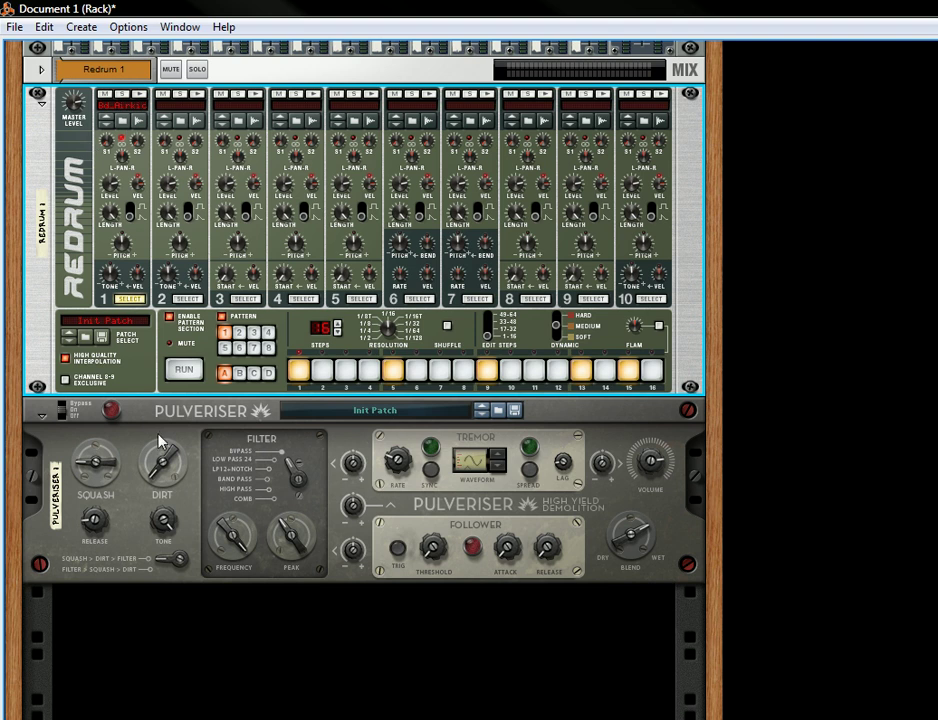
mouse_move(213, 515)
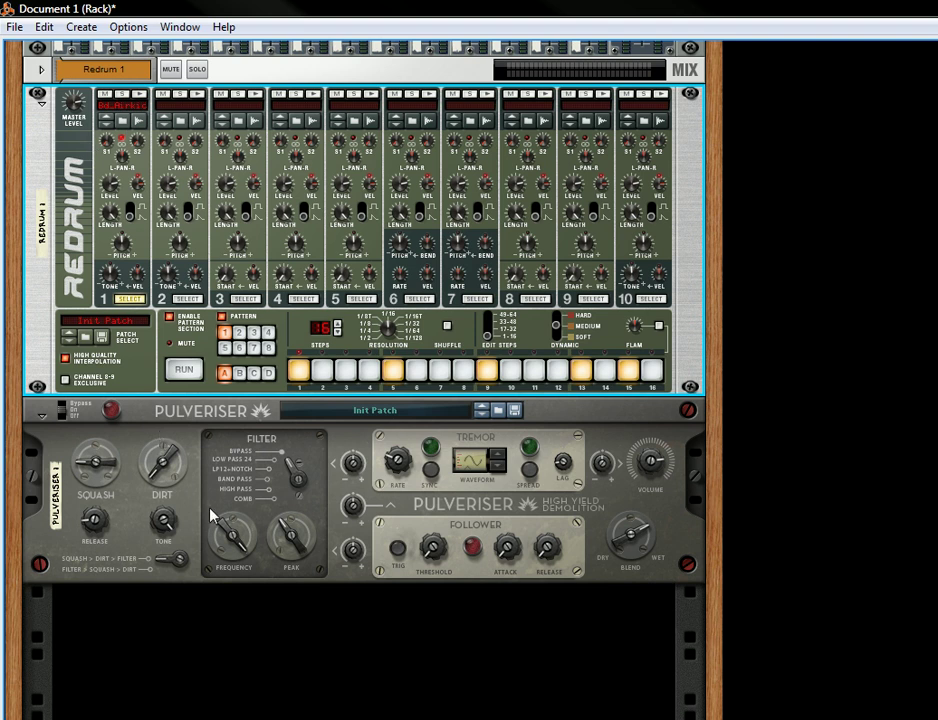
mouse_move(230, 650)
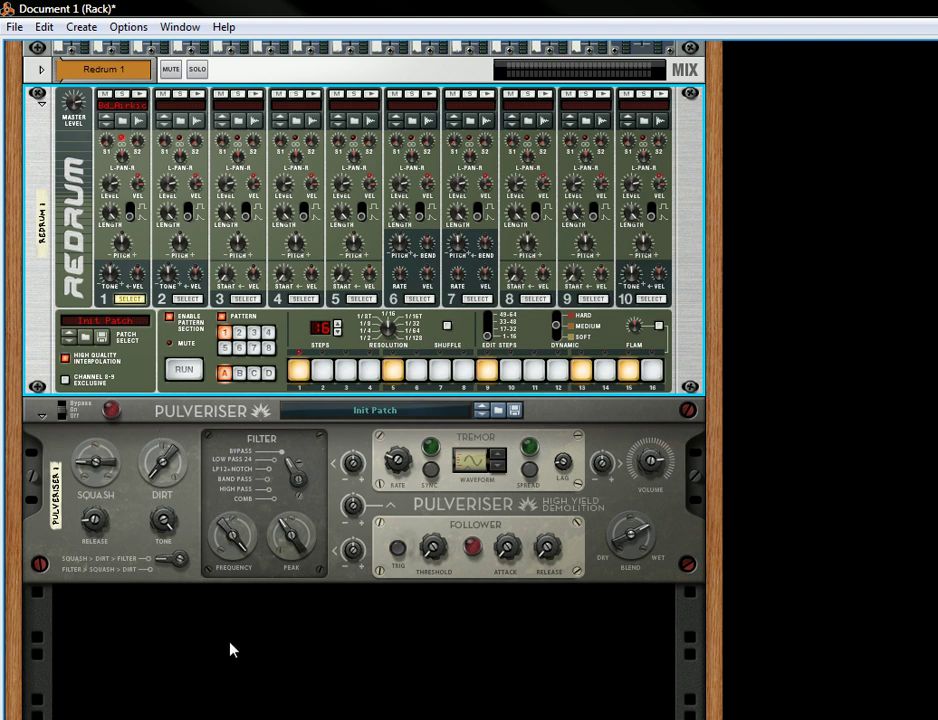